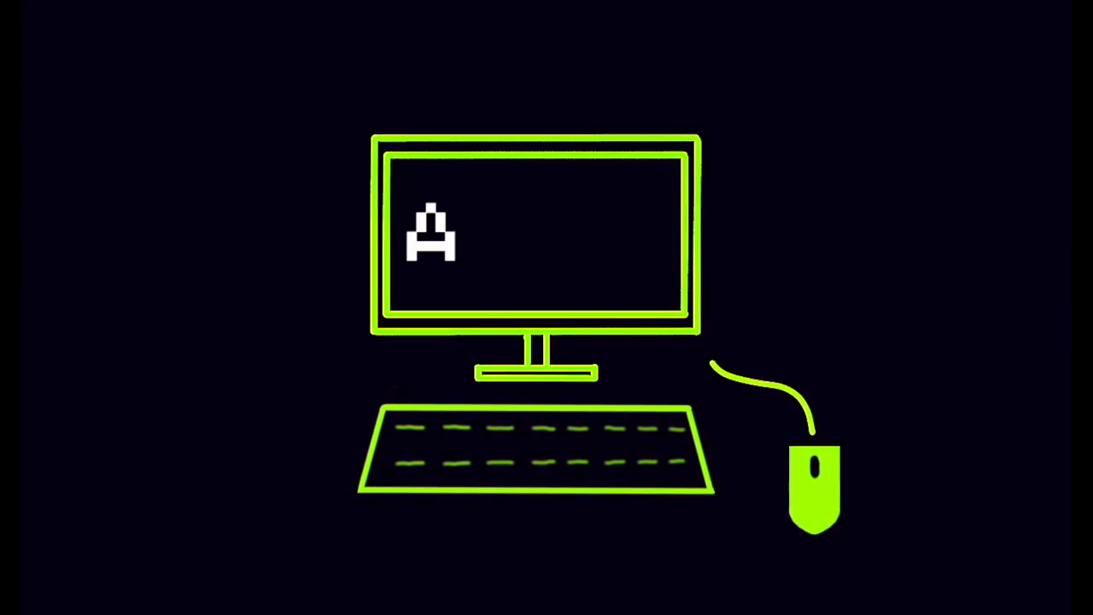
text(NISH)
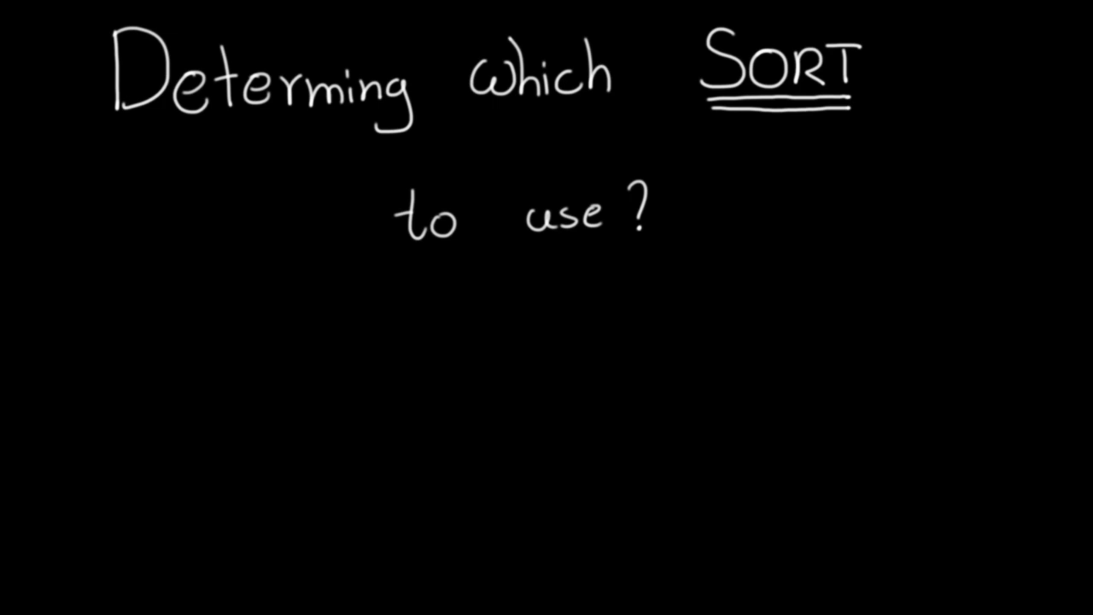
text(- Time Complexity)
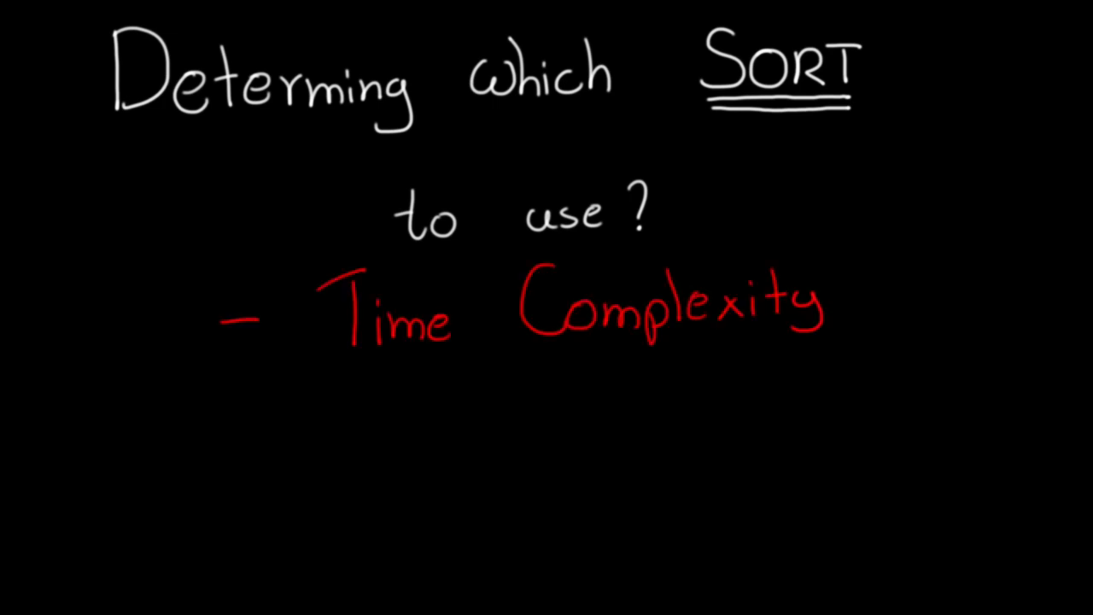